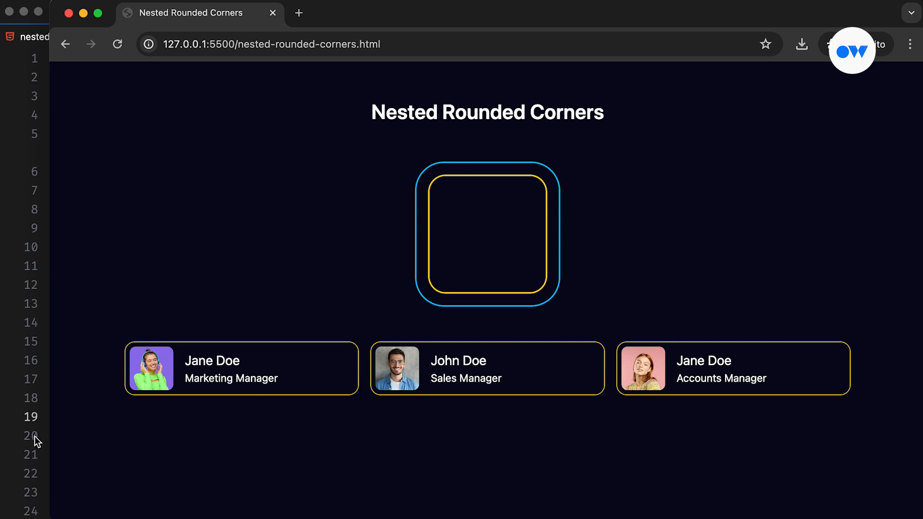
Review the outer/inner div markup in nested-rounded-corners.html, then switch to style.css.
left_click_drag(53, 438, 74, 438)
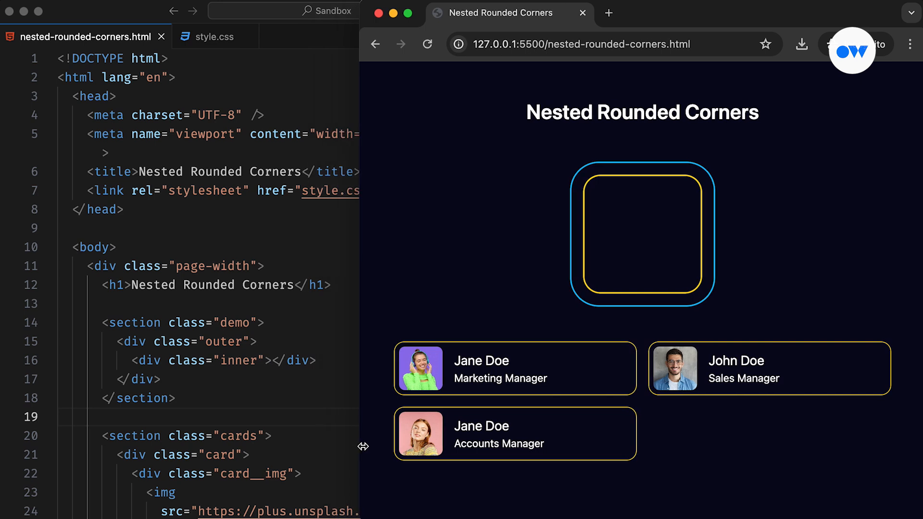
left_click_drag(363, 445, 565, 442)
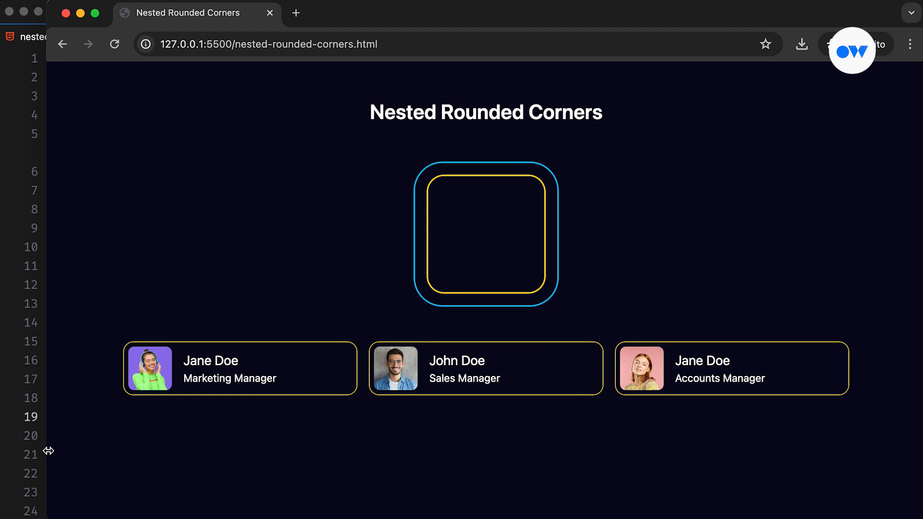
mouse_move(50, 455)
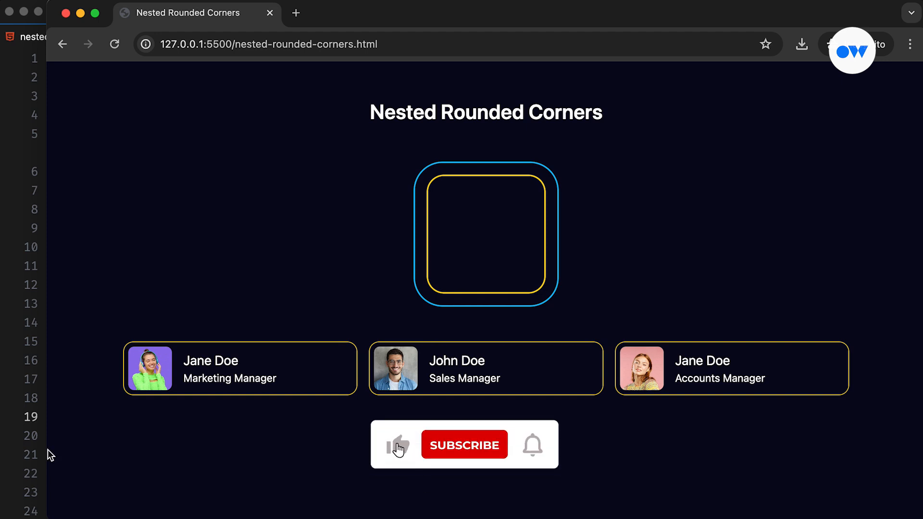
left_click(463, 444)
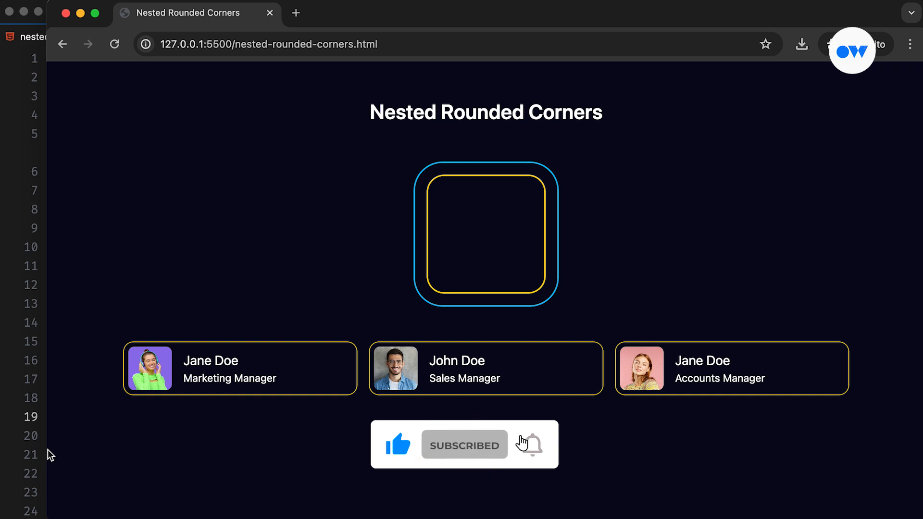
left_click(531, 444)
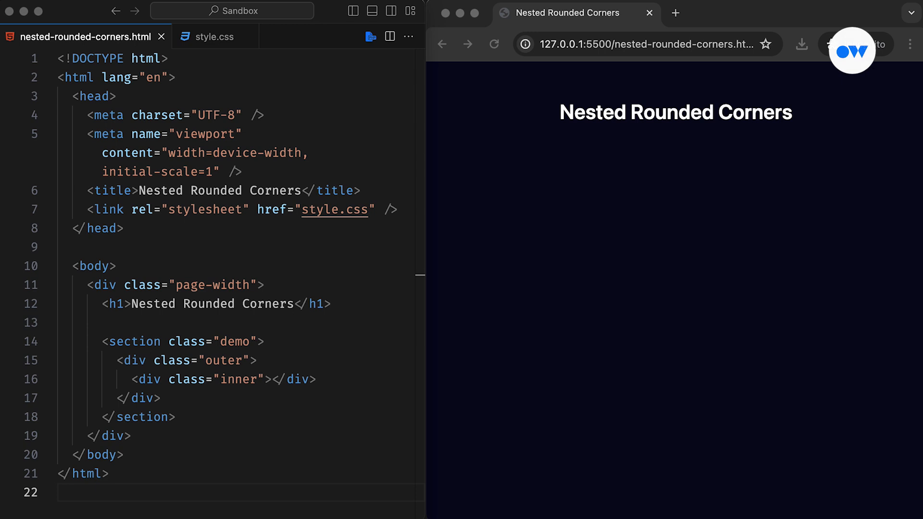
left_click(111, 341)
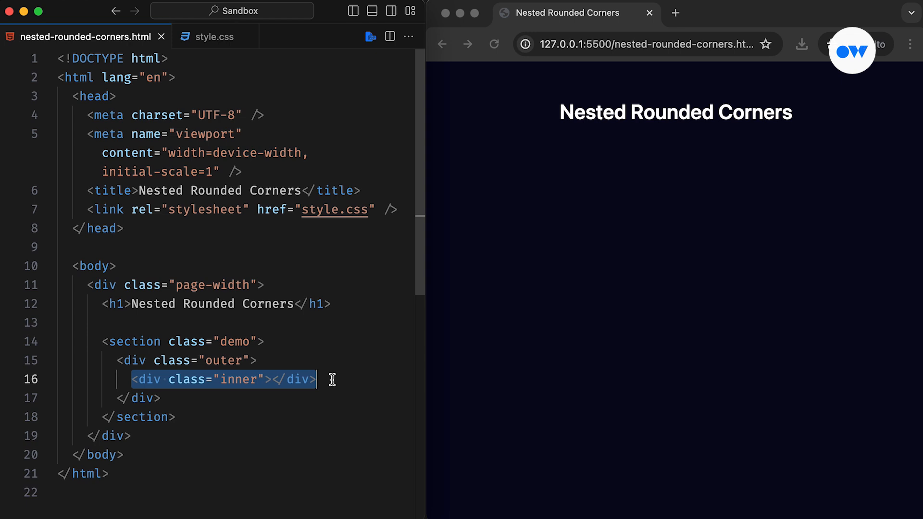
left_click(209, 36)
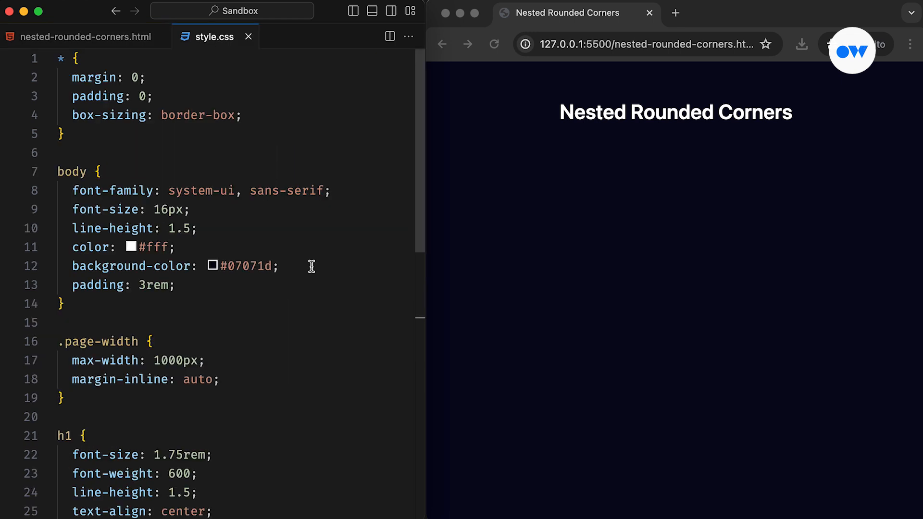
Add an .outer rule: 200px square, 2px deepskyblue border, 16px padding.
scroll("down", 3)
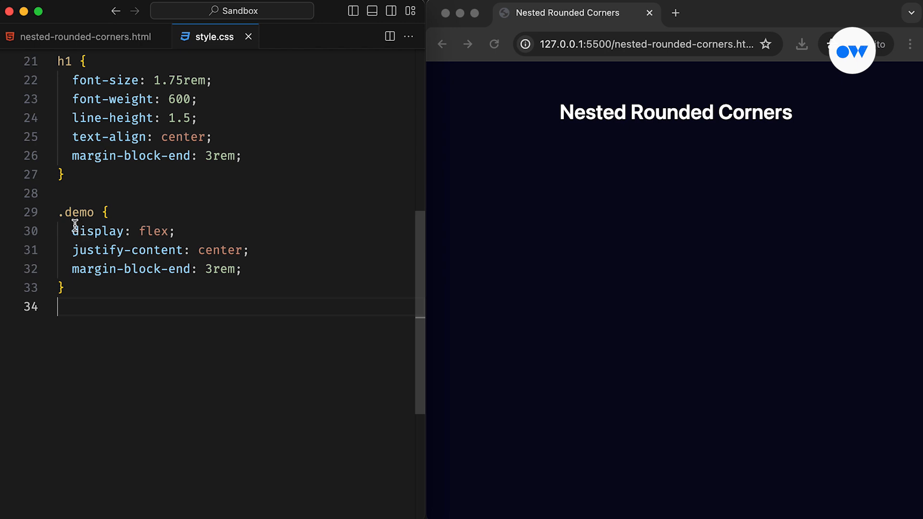
left_click_drag(72, 231, 174, 231)
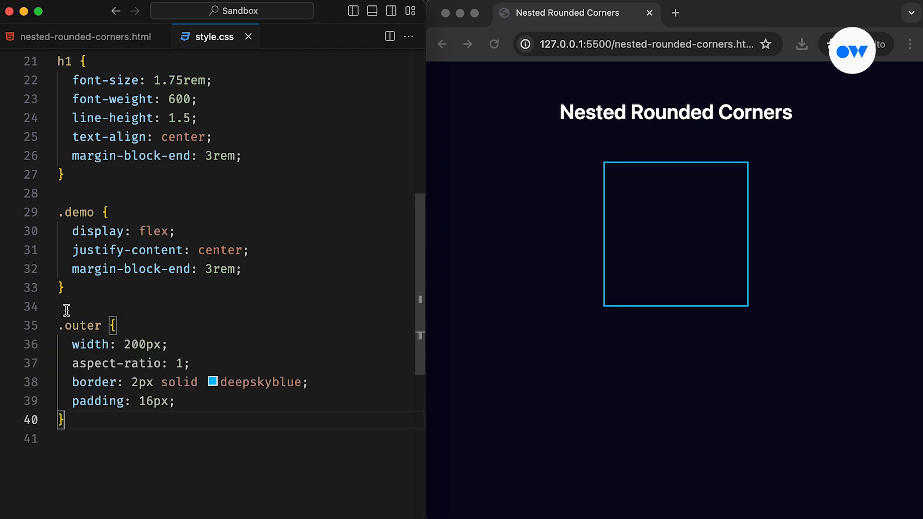
triple_click(117, 344)
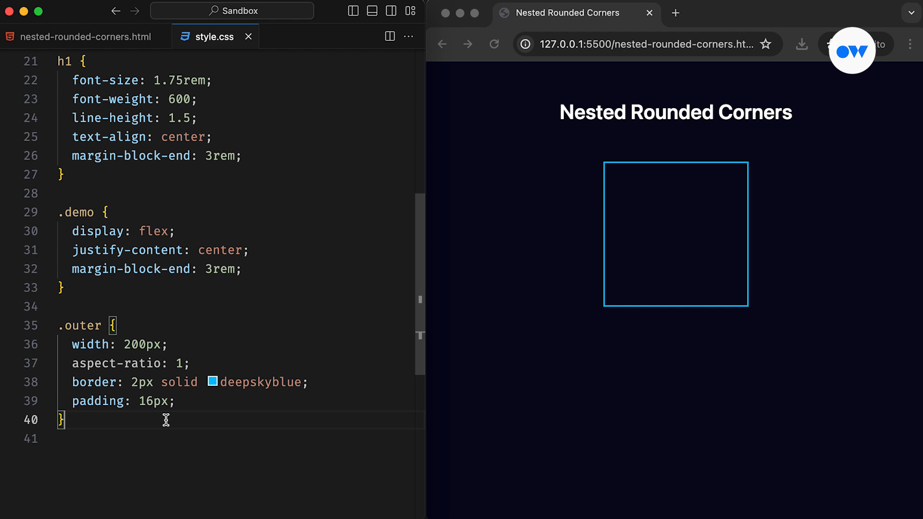
scroll("down", 3)
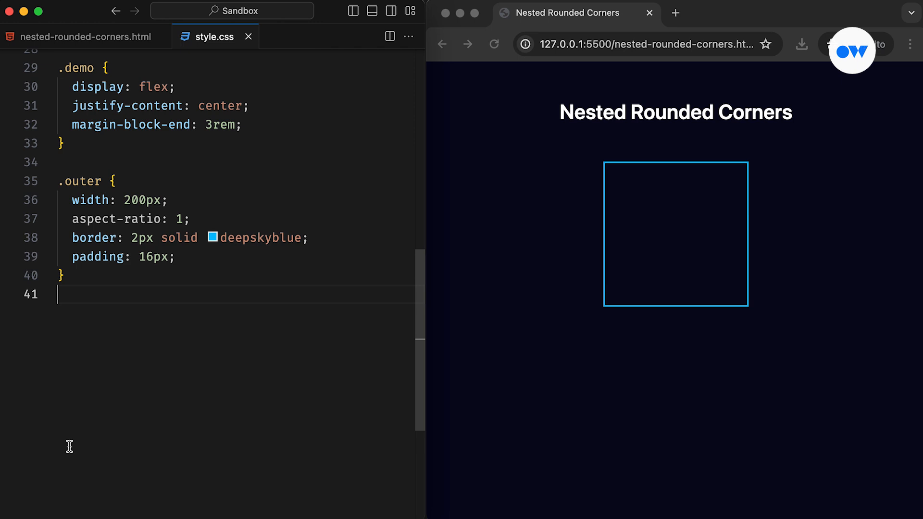
Add an .inner rule with height: 100% and a 2px solid gold border.
type(".inner {\\n  height: 100%;\\n  border: 2px solid gold;\\n}")
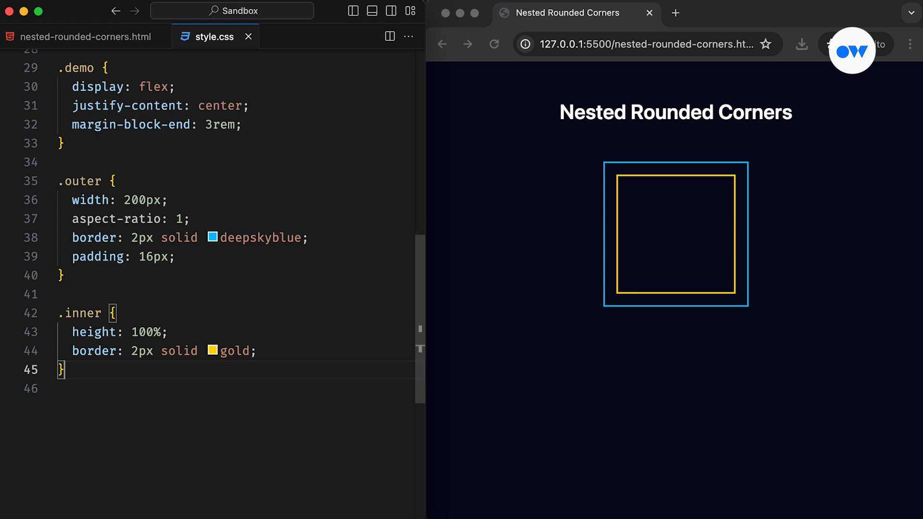
left_click(179, 256)
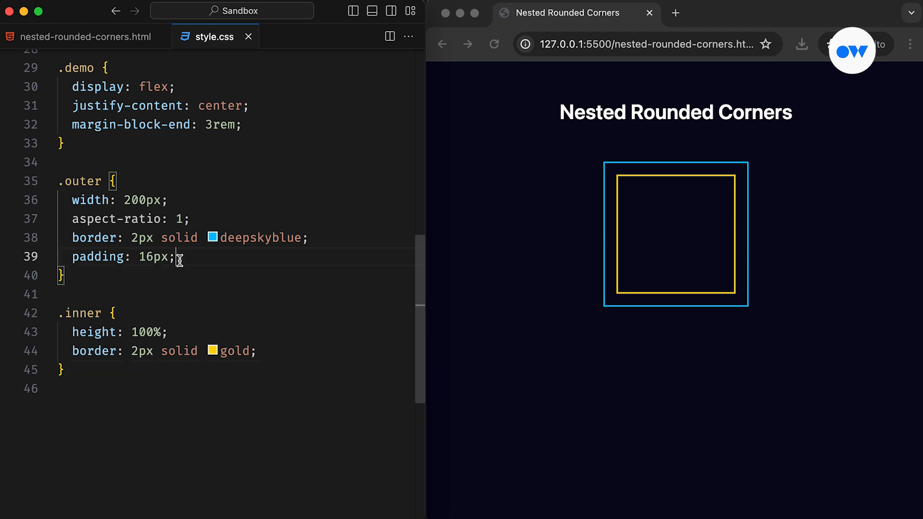
Give .outer border-radius: 40px and make .inner inherit the border-radius.
type("border-radius:")
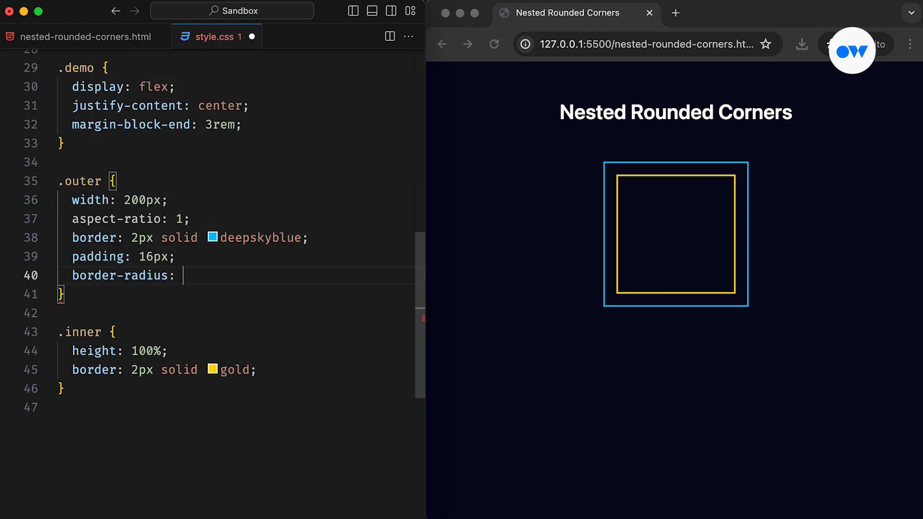
type("40px;")
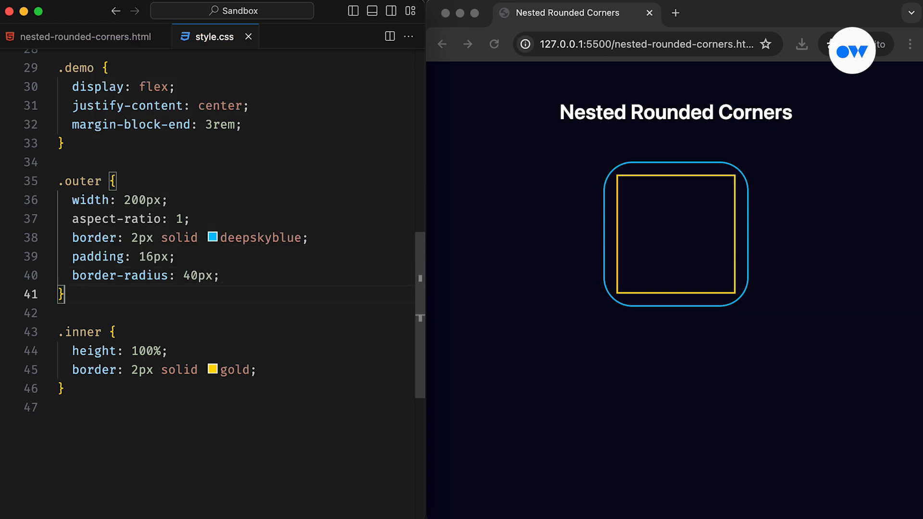
type("border: ;")
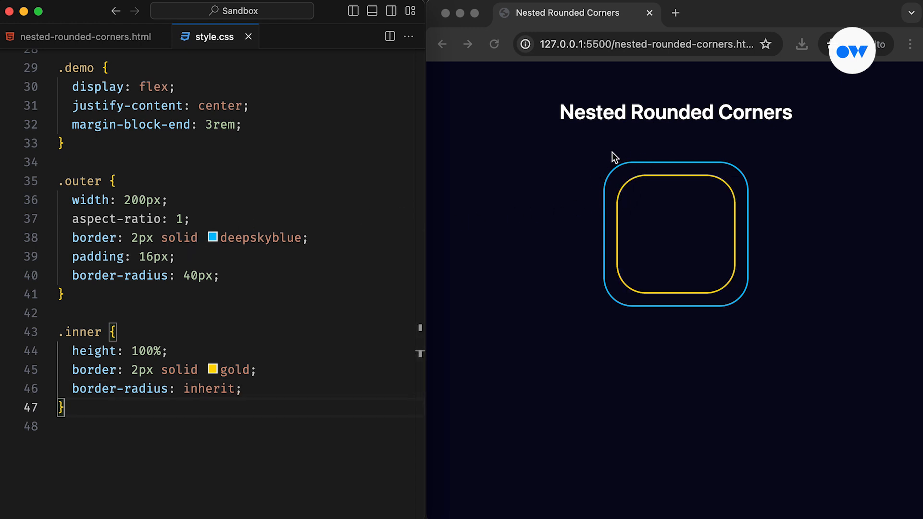
mouse_move(634, 316)
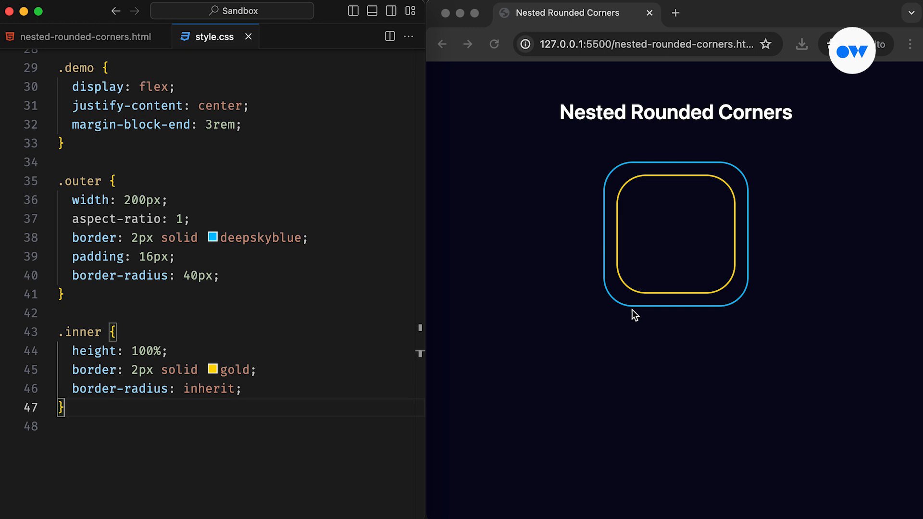
mouse_move(641, 327)
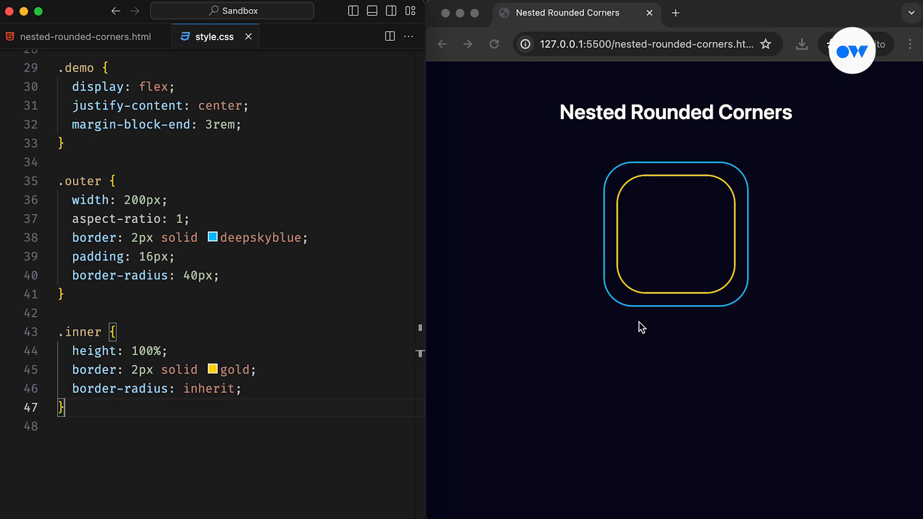
Replace .inner's inherited radius with an explicit 40px after trying 20px.
double_click(209, 389)
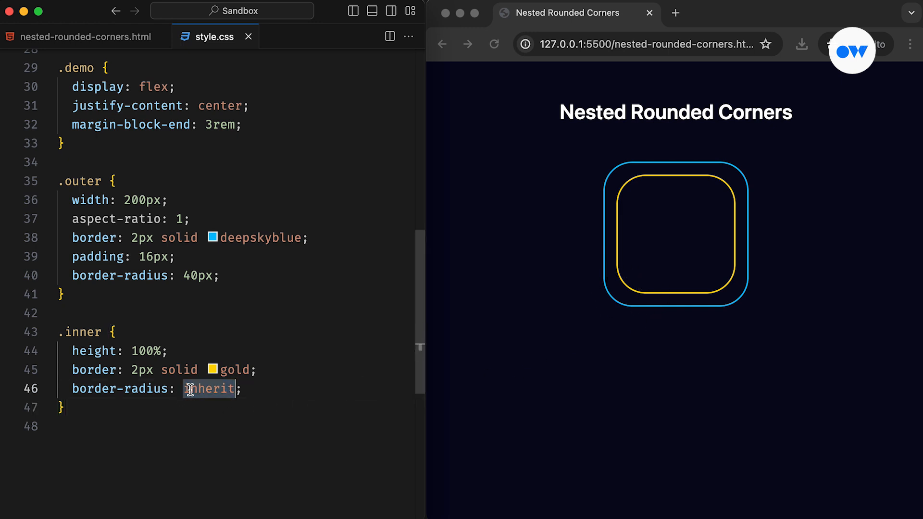
type("40px")
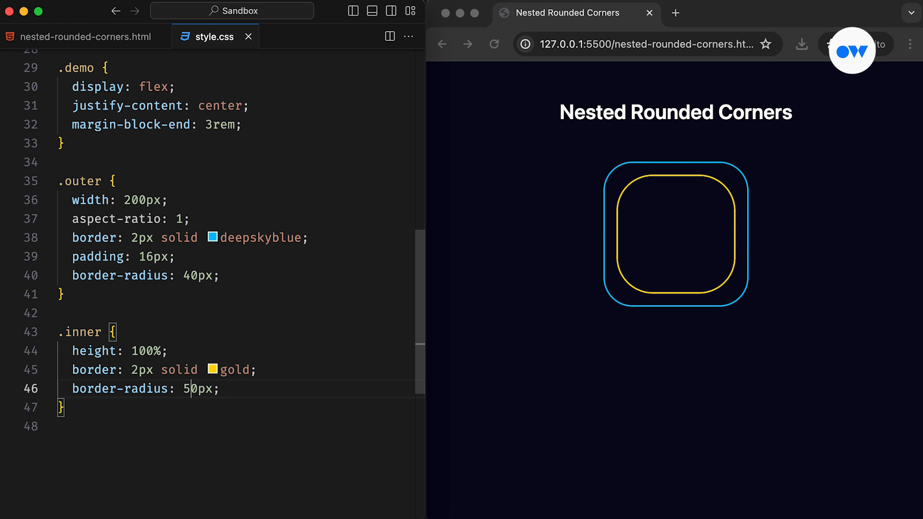
type("20")
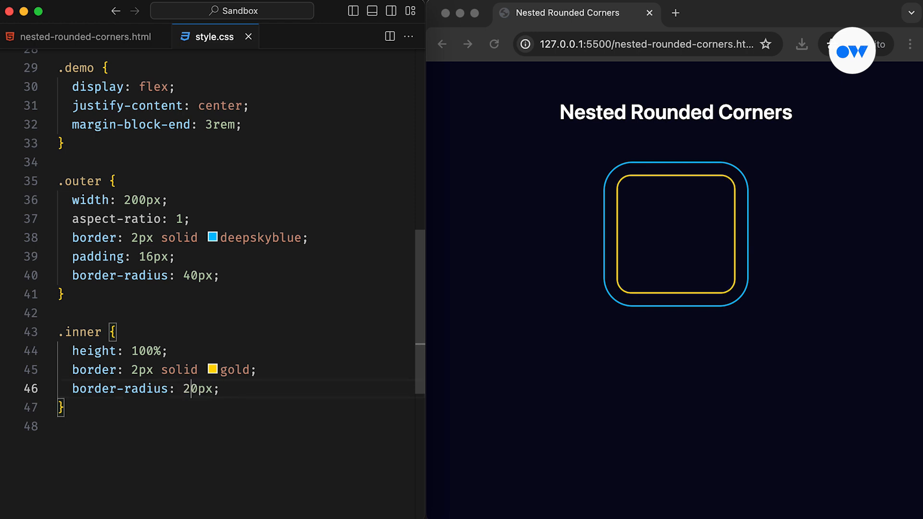
type("4")
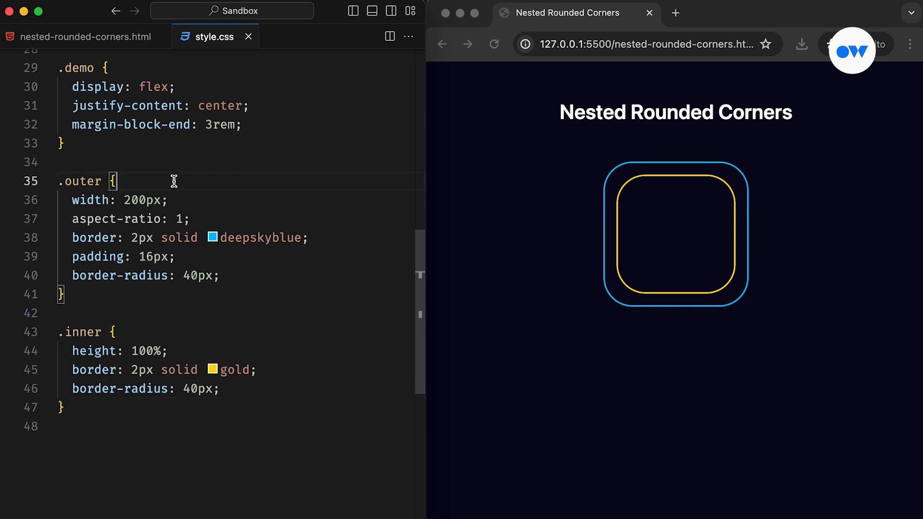
Define --gap and --radius: 40px variables and set .outer border-radius to var(--radius).
type("--gap: 16px;")
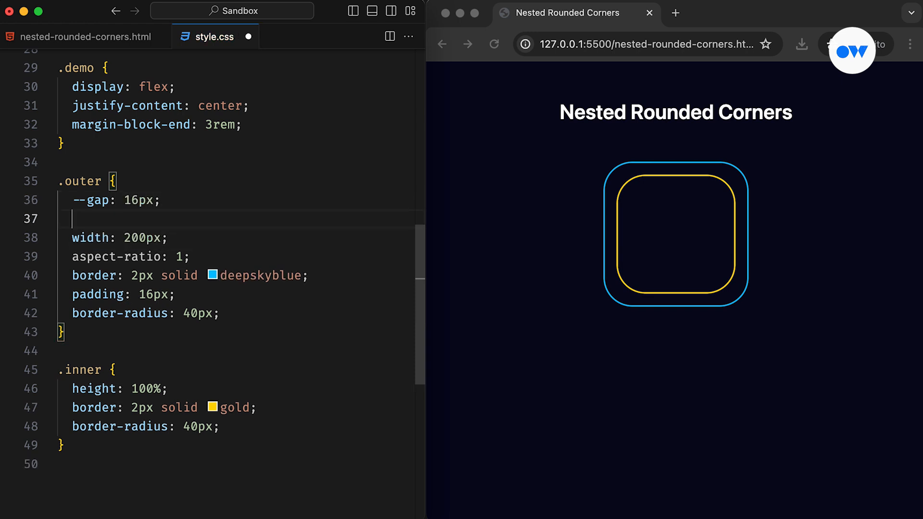
type("--radius:")
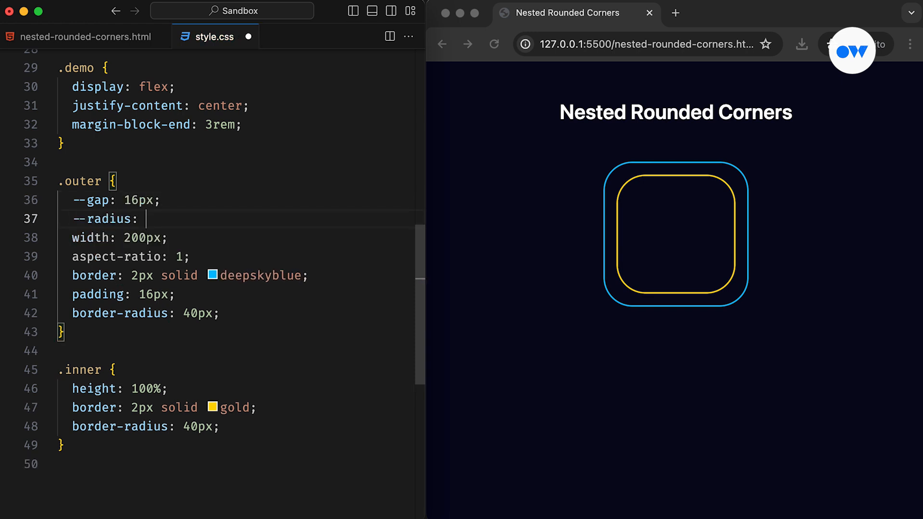
type("40px;")
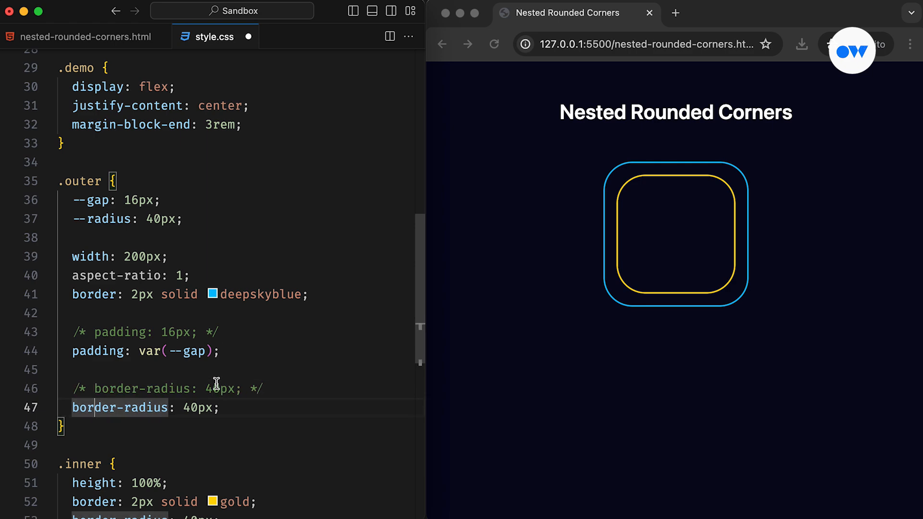
type("var(--radius)")
left_click(148, 514)
type("calc(var(")
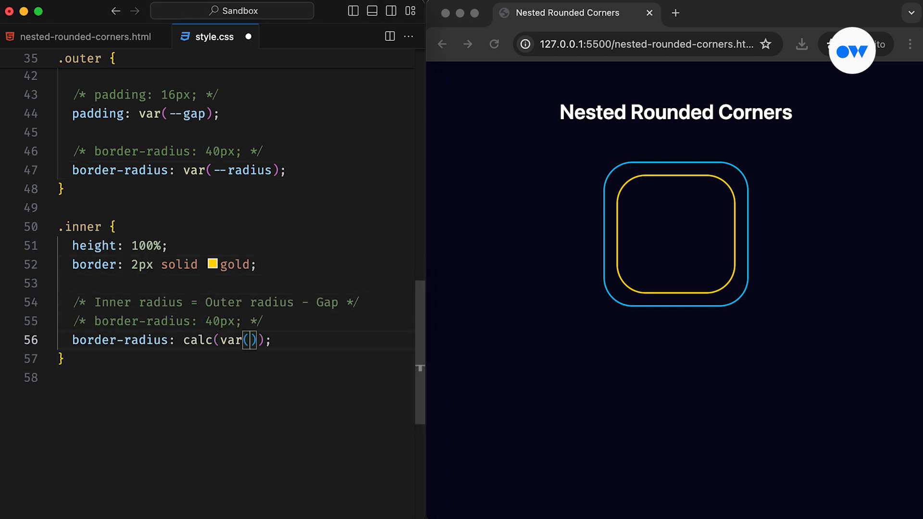
Set .inner border-radius to calc(var(--radius) - var(--gap)).
type("--radius) - var(")
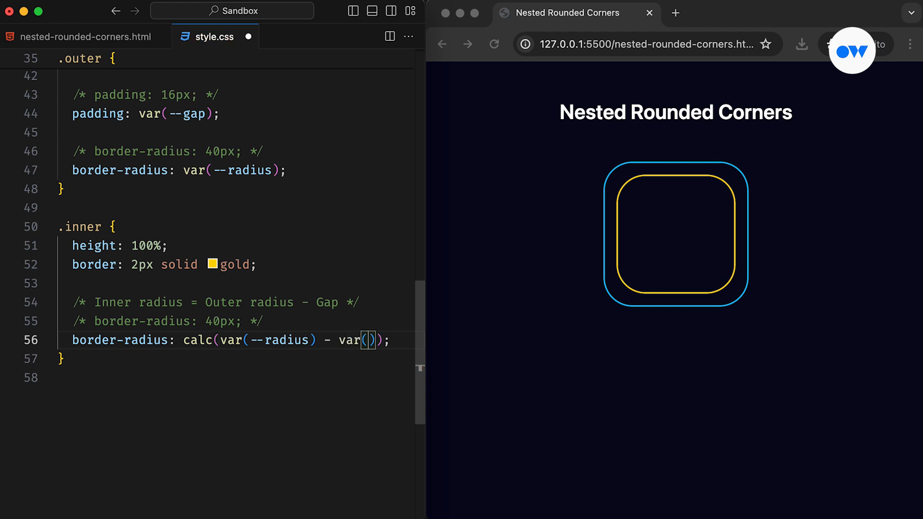
type("--gap")
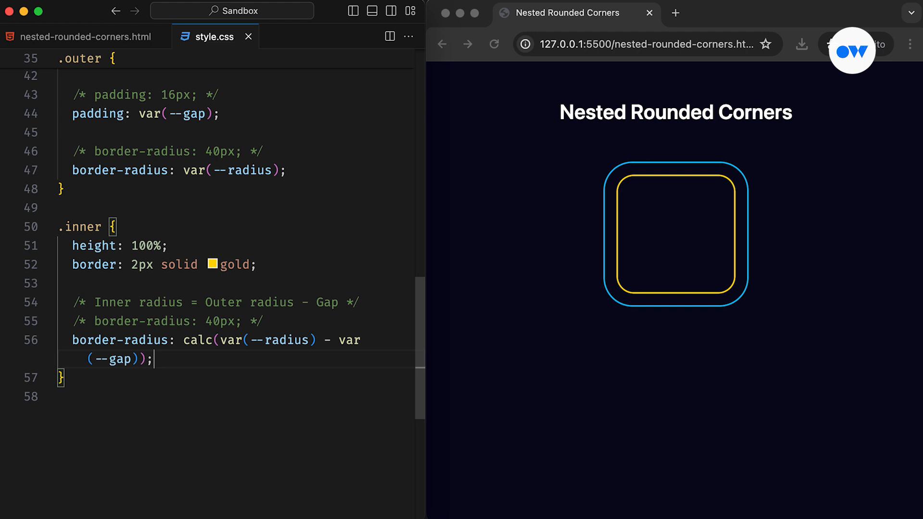
scroll("down", 3)
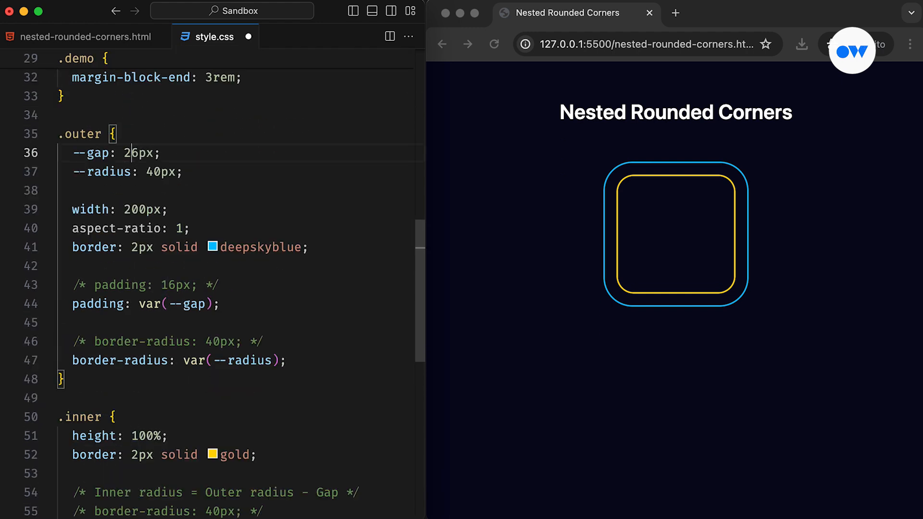
Save with a wider gap to preview, restore 16px, then switch to the HTML file.
key("cmd+s")
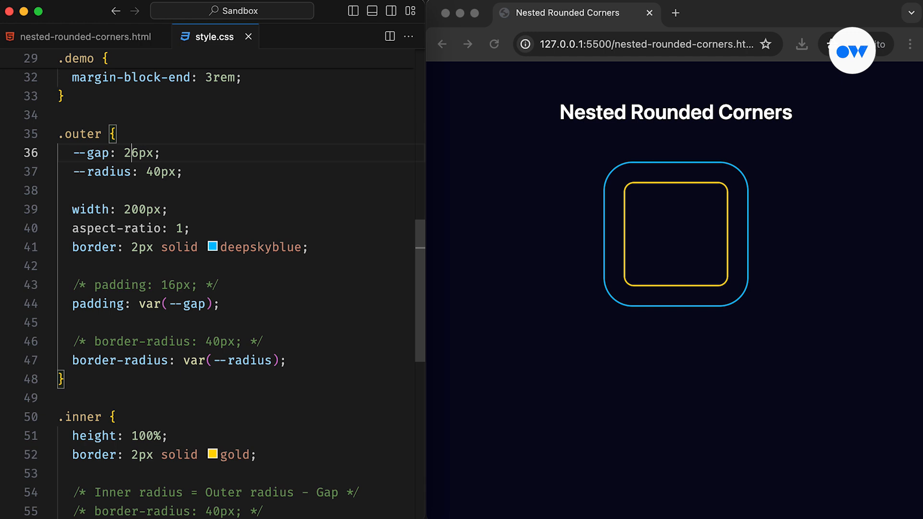
type("5")
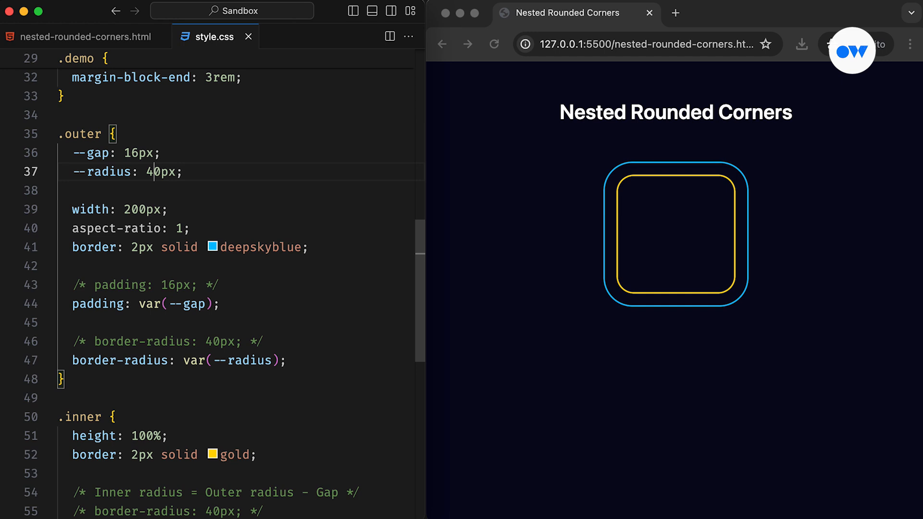
double_click(138, 153)
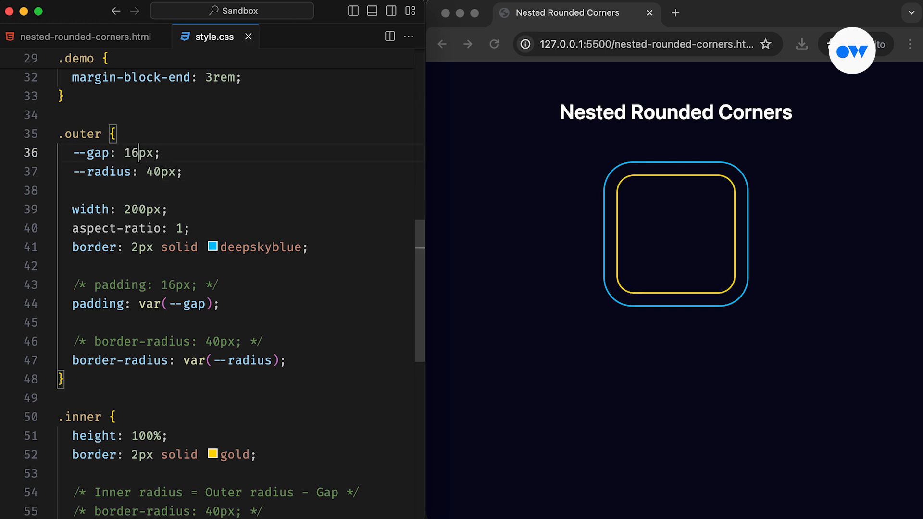
left_click(83, 36)
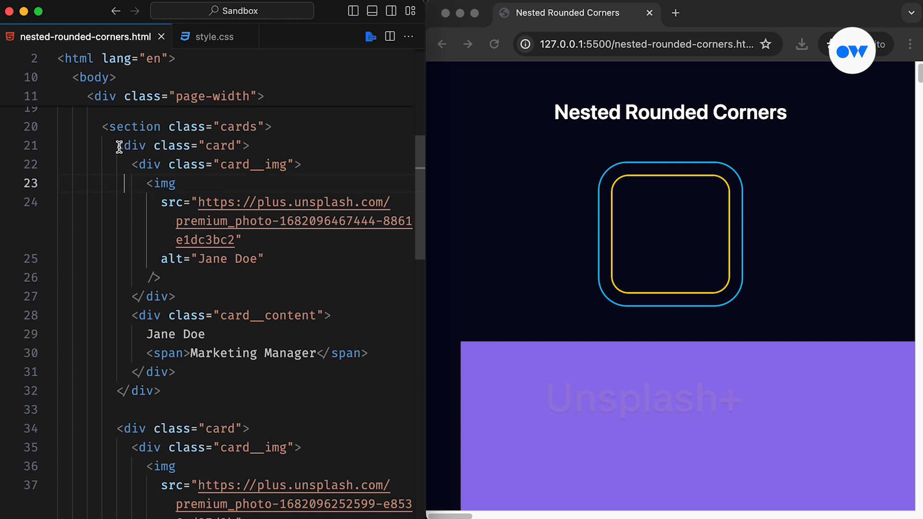
Inspect the cards container markup and return to style.css for the .cards grid rule.
double_click(182, 145)
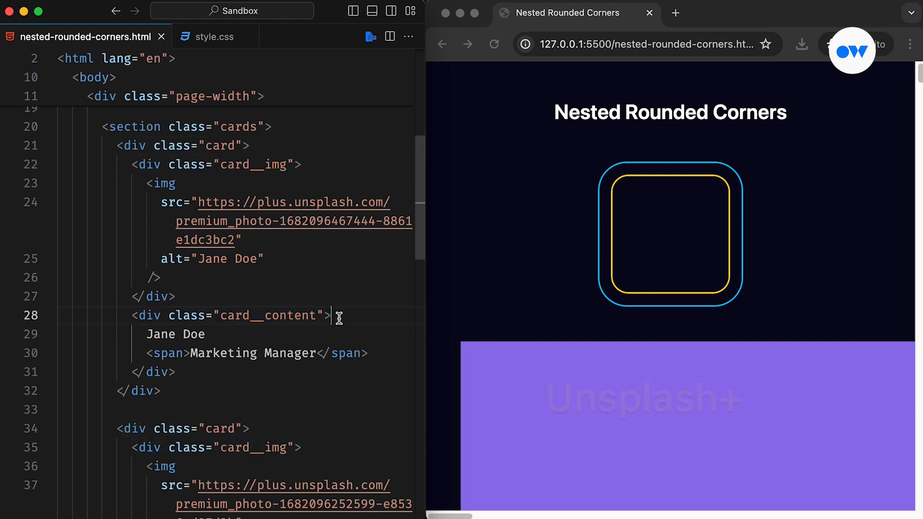
left_click(212, 37)
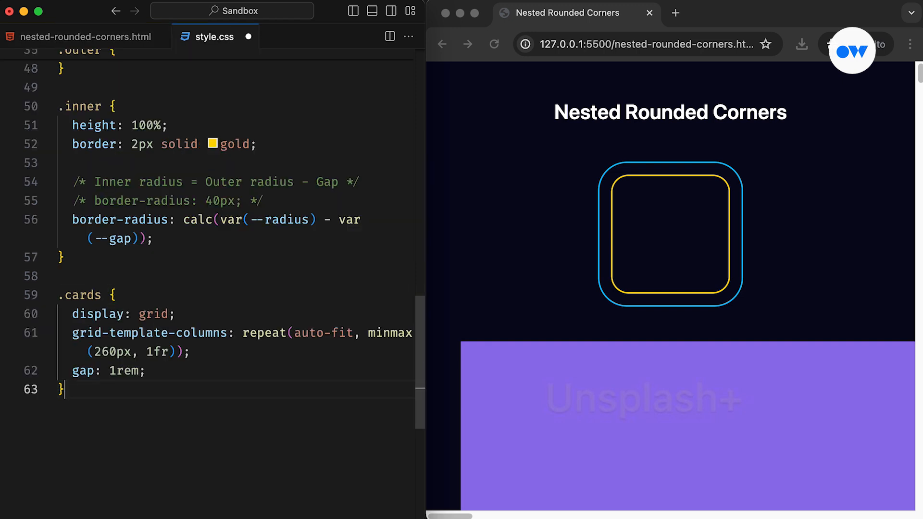
Insert the .card, .card__img, img and .card__content span rules below .cards and save.
scroll("down", 3)
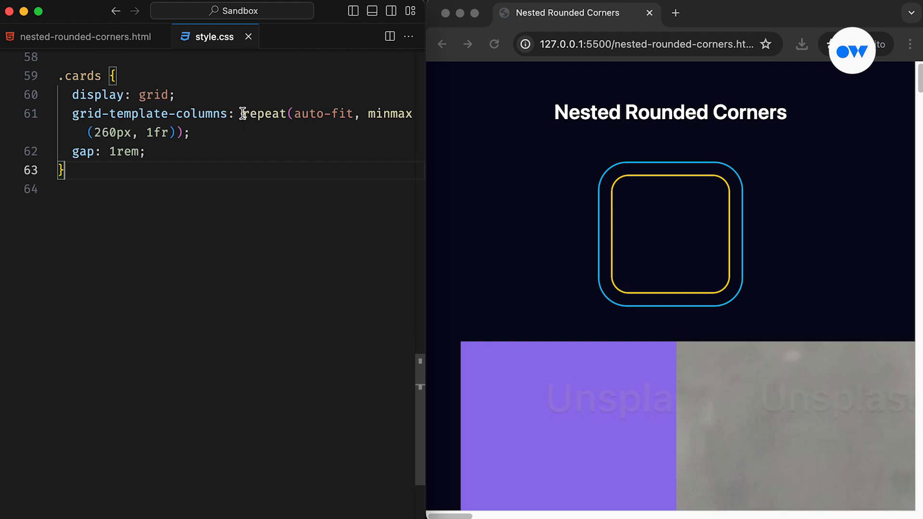
left_click_drag(241, 113, 192, 132)
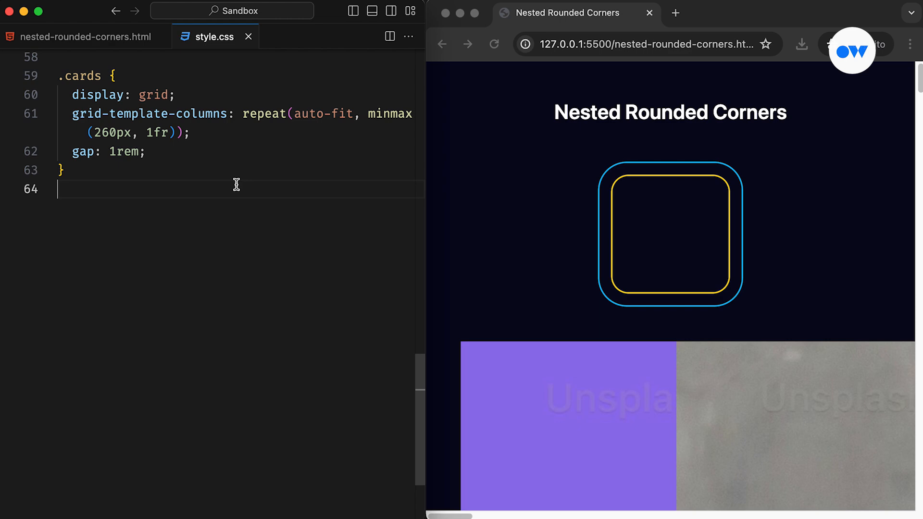
key("enter")
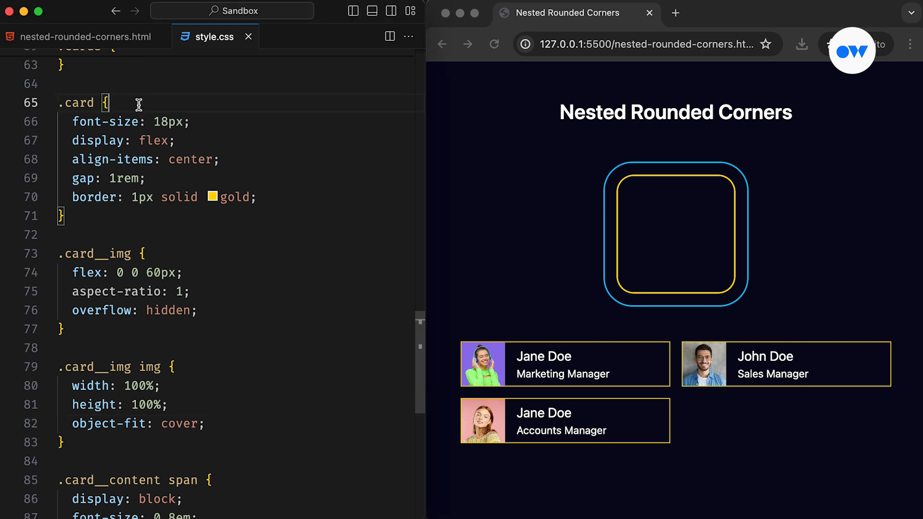
Add --gap: 6px, --radius: 14px, padding var(--gap) to .card and start the calc radius on .card__img.
type("--gap:")
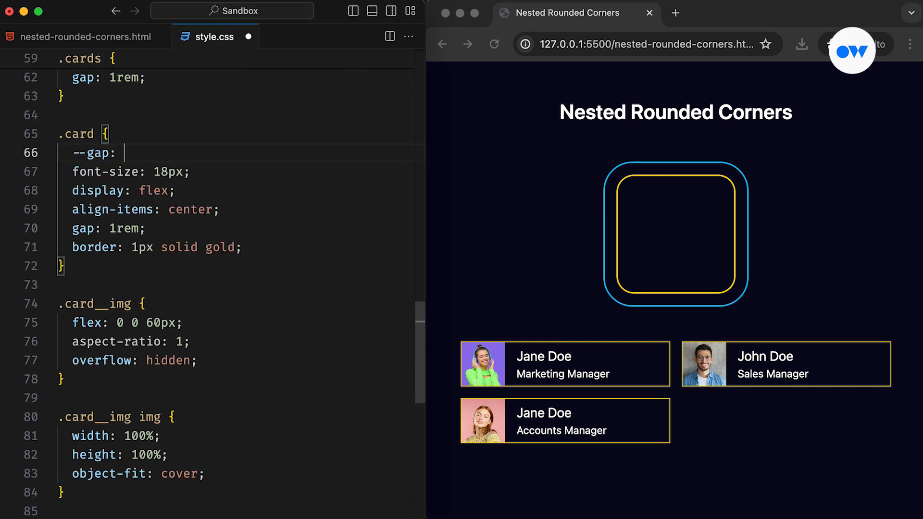
type("6px;")
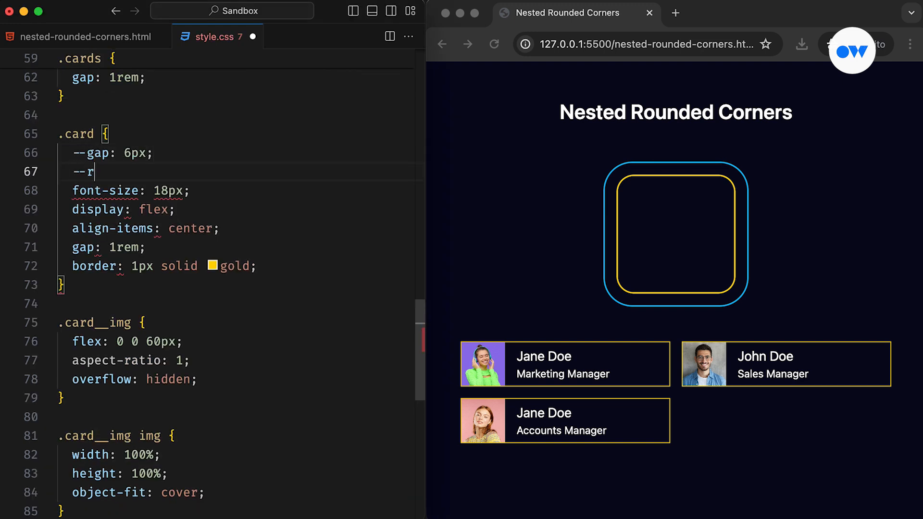
type("adius: 14px;")
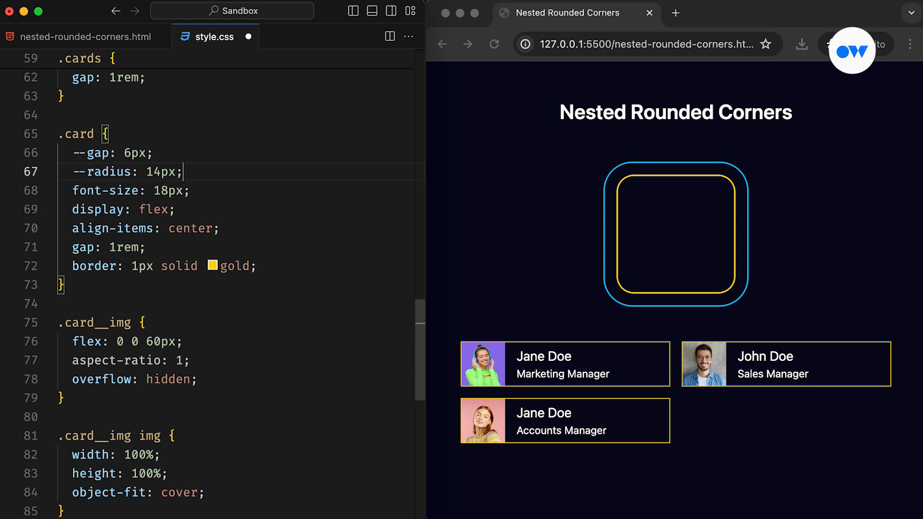
type("padding: var(--gap);")
type("border-ra")
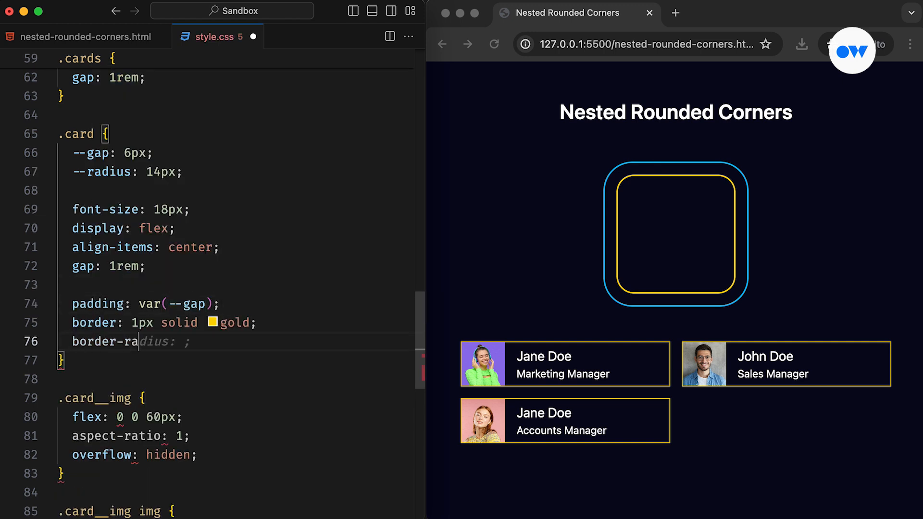
type("var(--radius);")
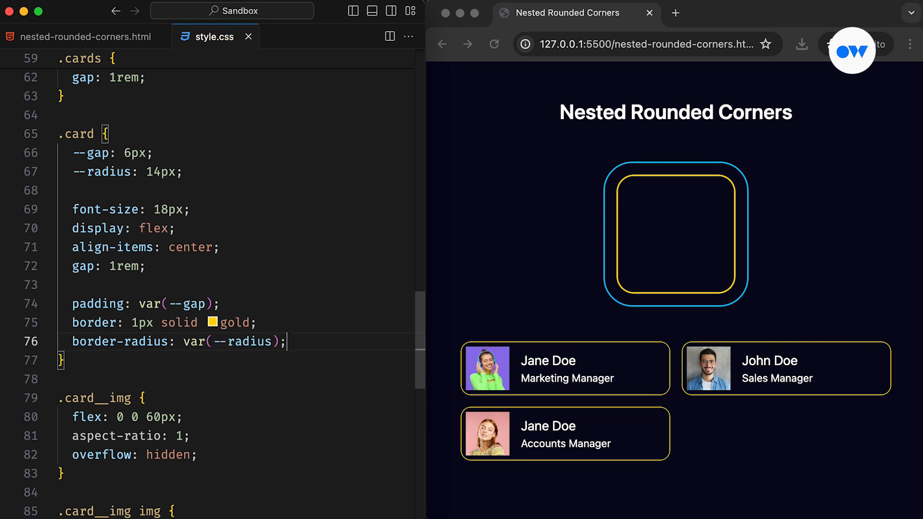
scroll("down", 3)
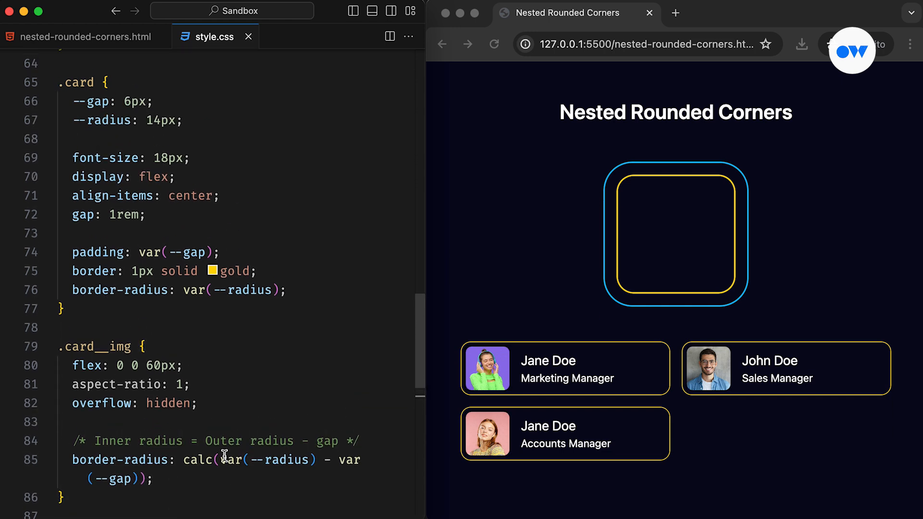
double_click(163, 120)
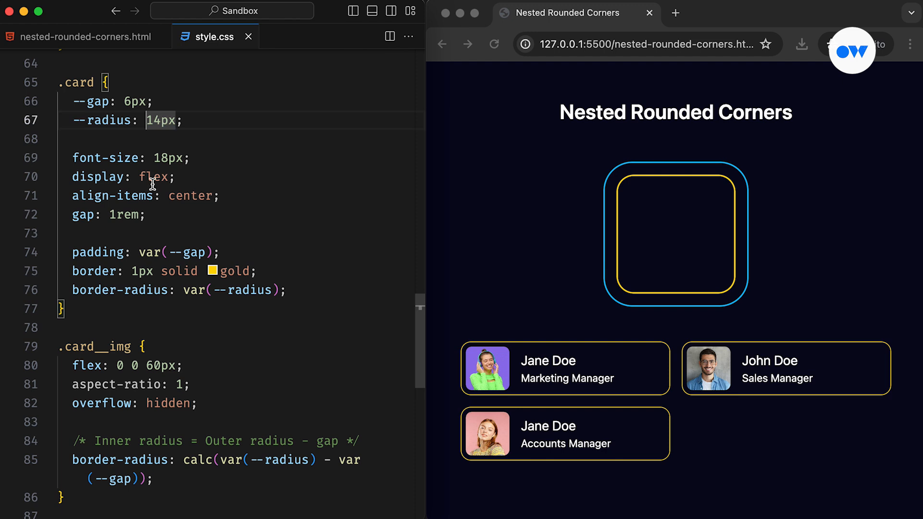
type("20px")
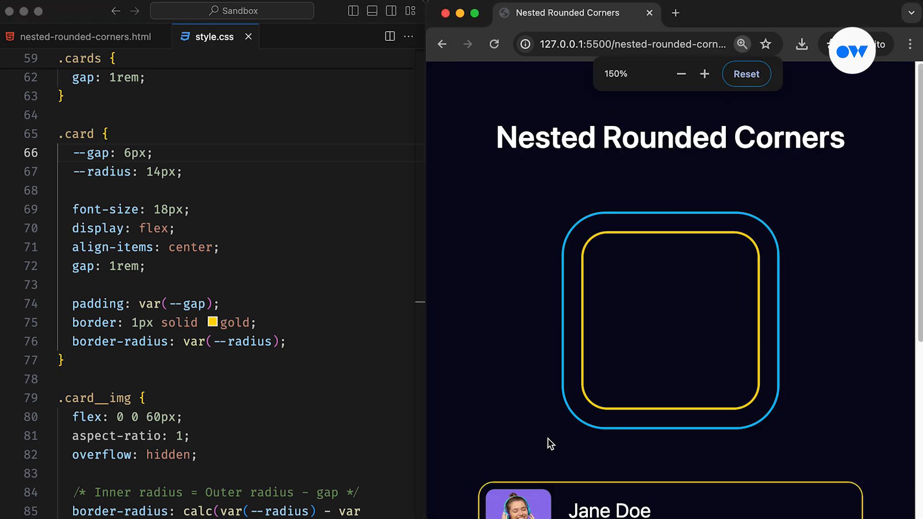
Scroll down through the profile cards at 150% to inspect the nested rounded corners.
scroll("down", 3)
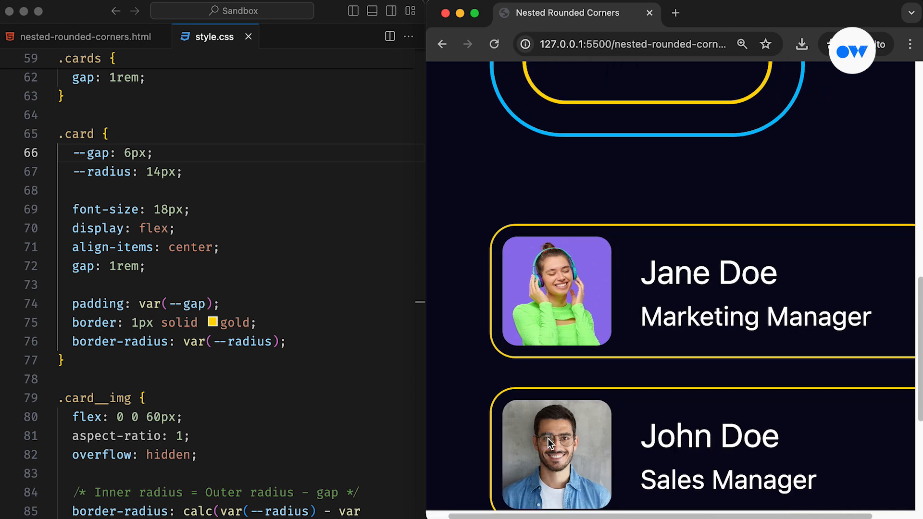
scroll("down", 3)
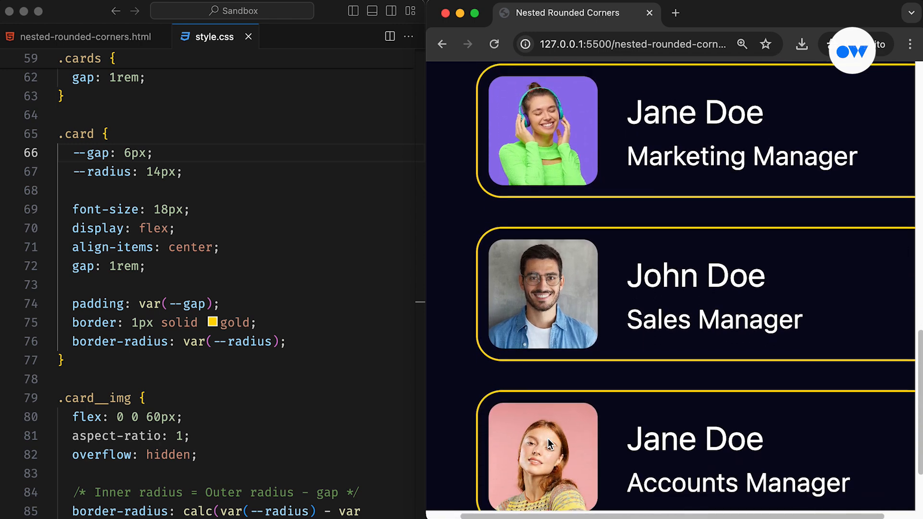